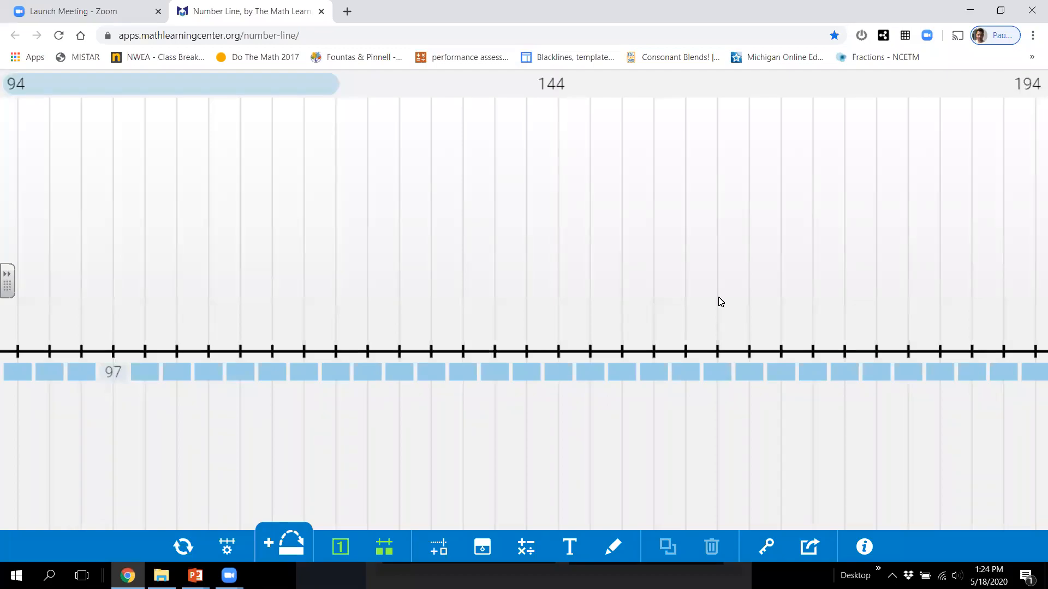
pyautogui.moveTo(583, 432)
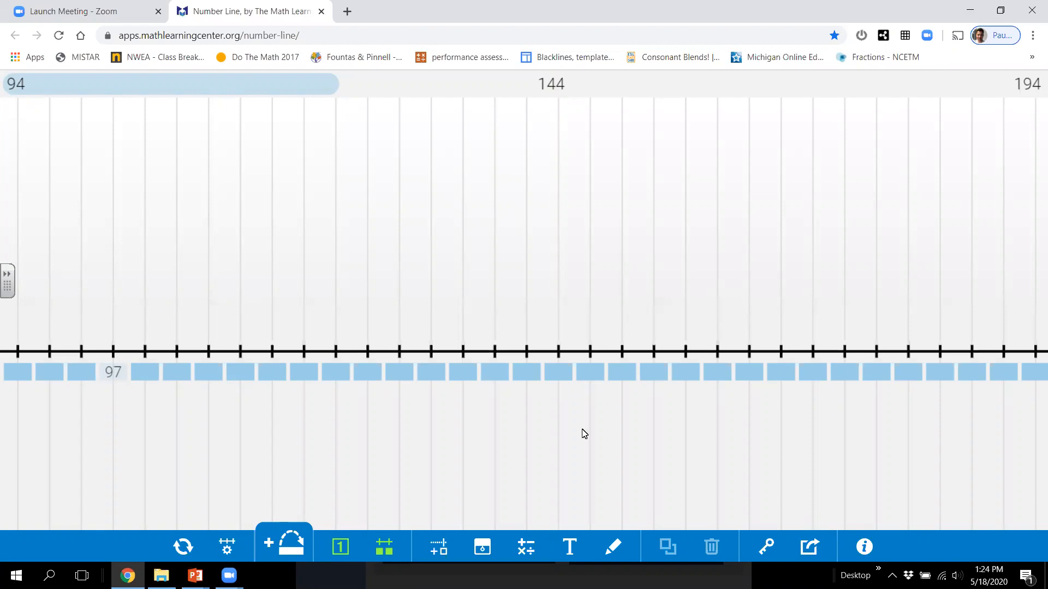
pyautogui.moveTo(272, 511)
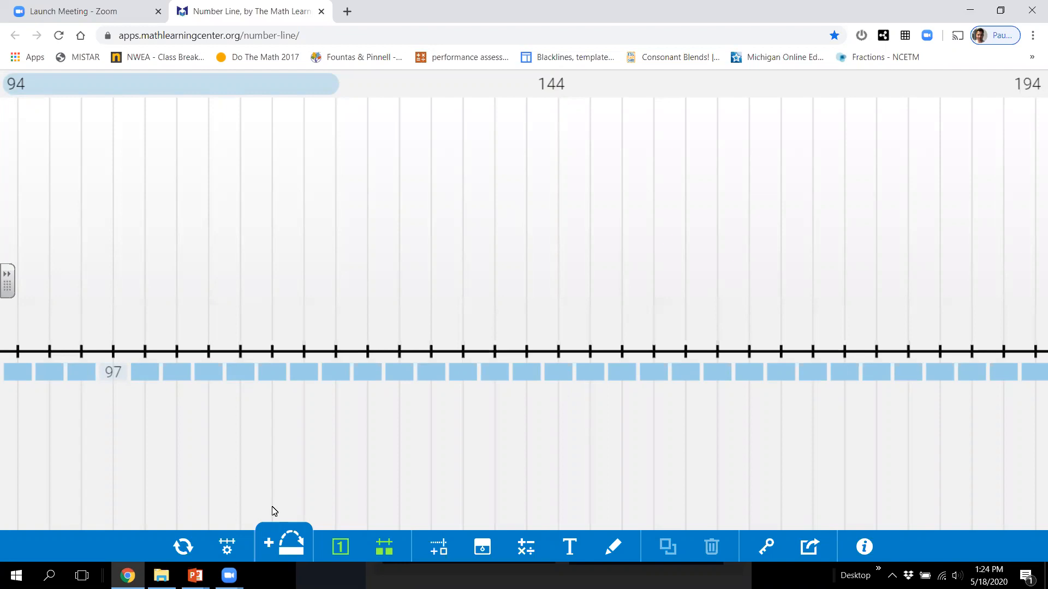
pyautogui.moveTo(140, 366)
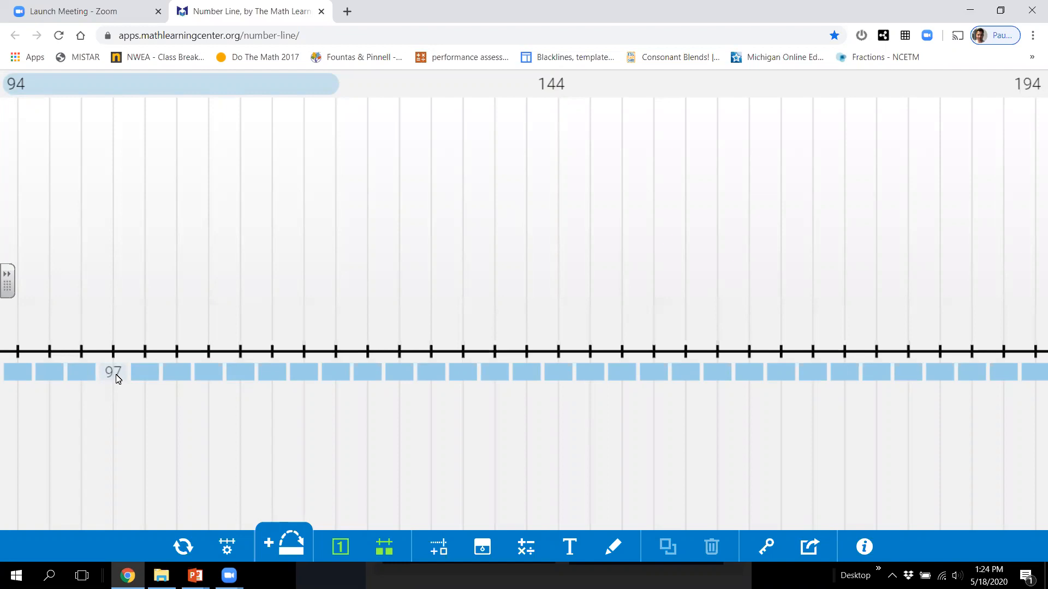
pyautogui.moveTo(146, 375)
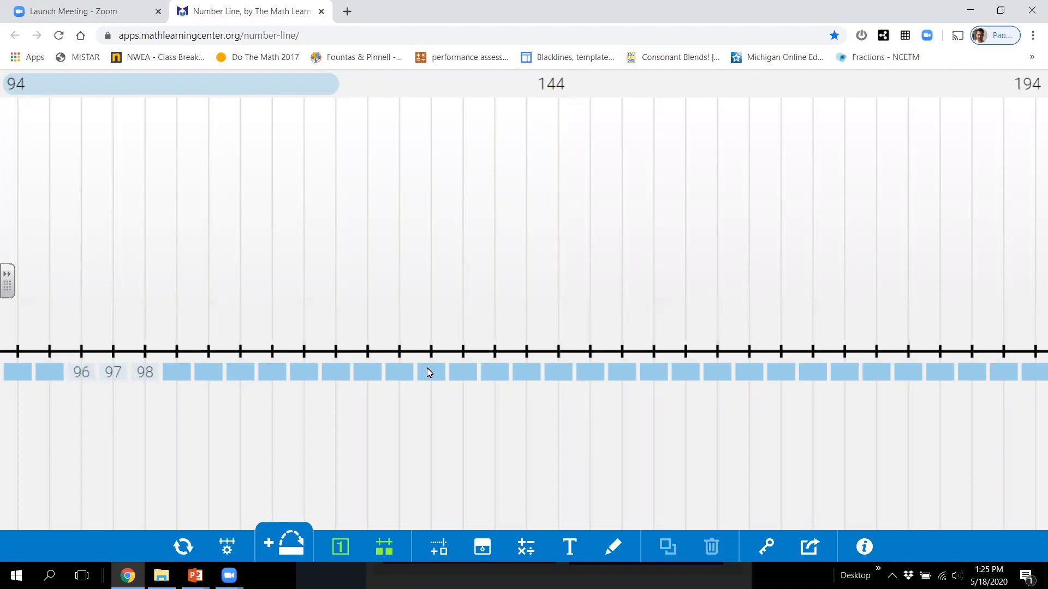
# Uncover the hidden labels 106 and 107 on the number line.
pyautogui.click(399, 372)
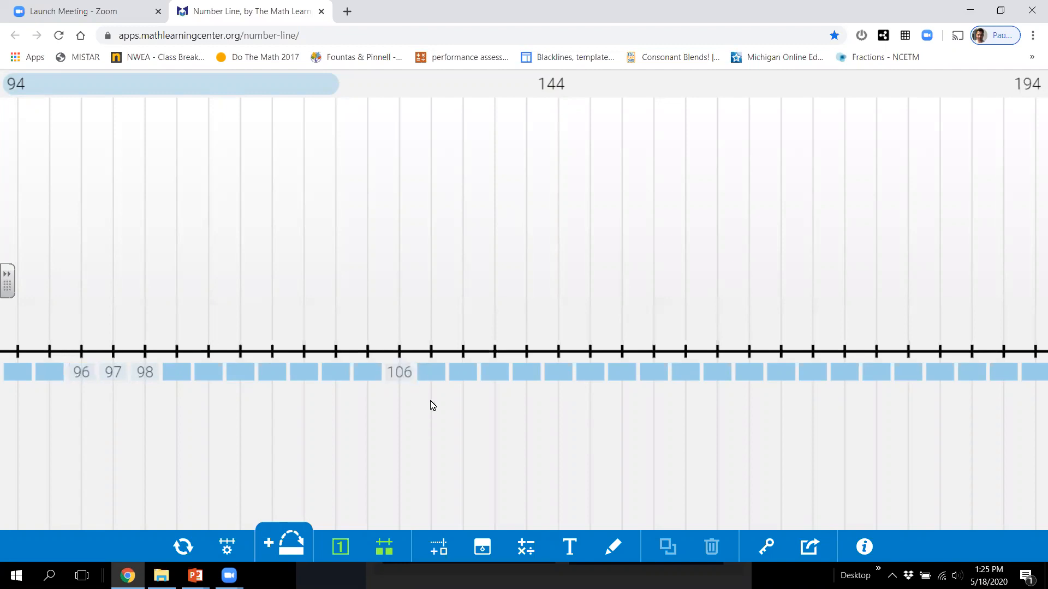
pyautogui.click(458, 372)
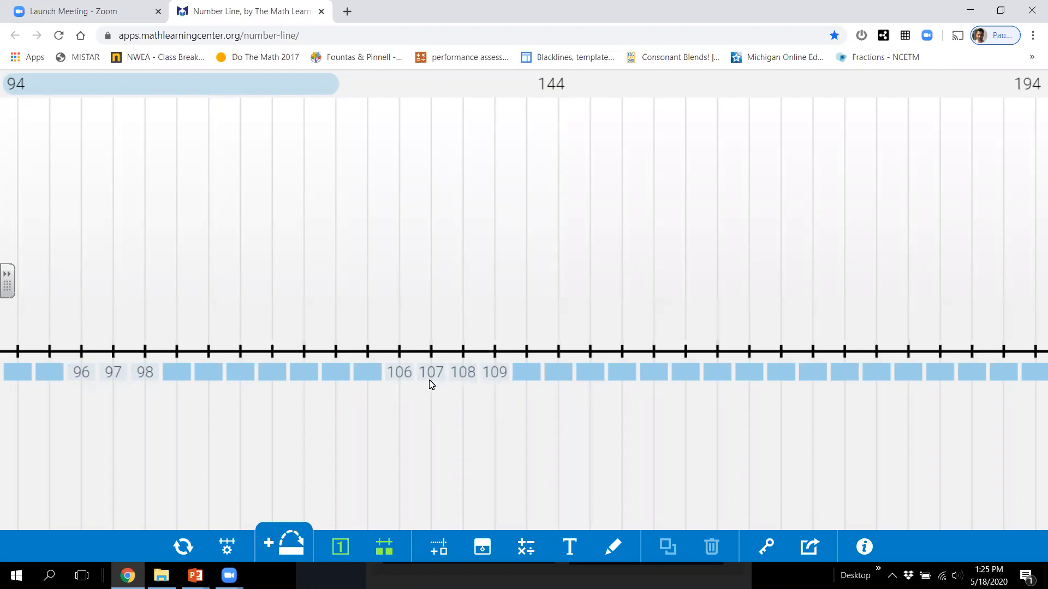
pyautogui.moveTo(445, 390)
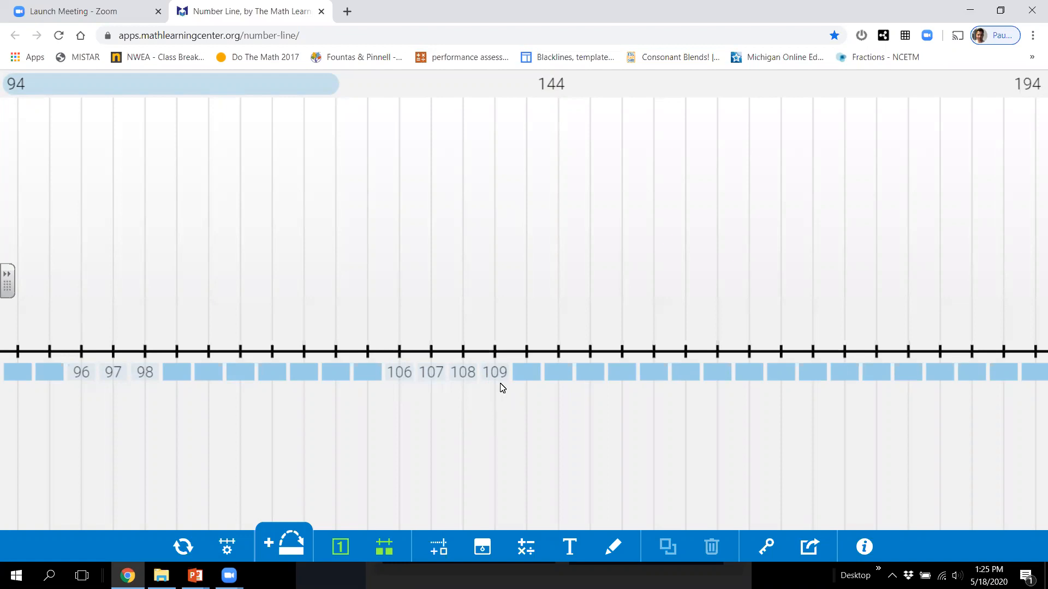
pyautogui.moveTo(504, 382)
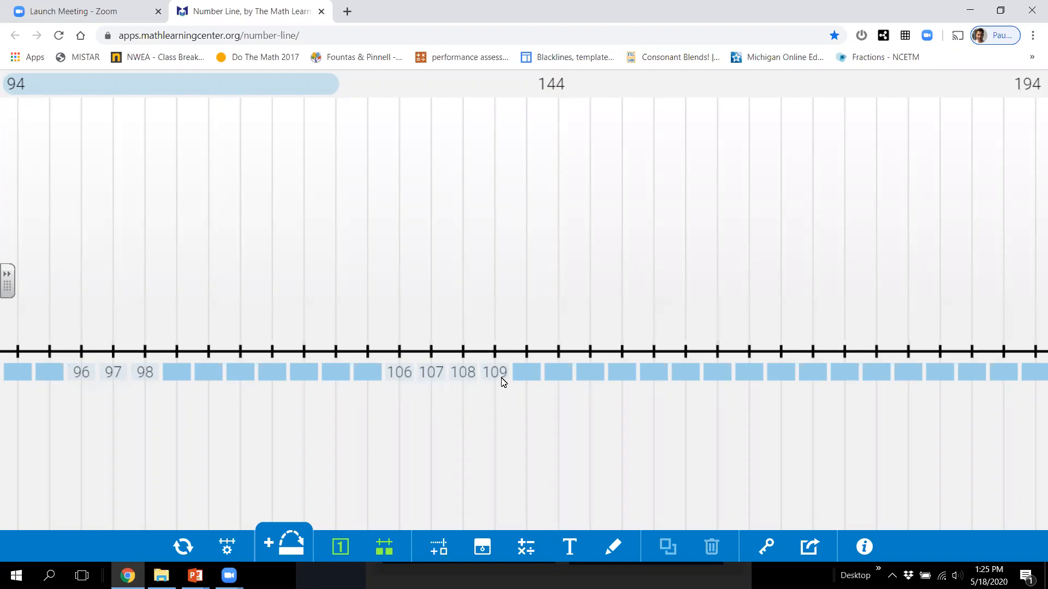
pyautogui.moveTo(530, 376)
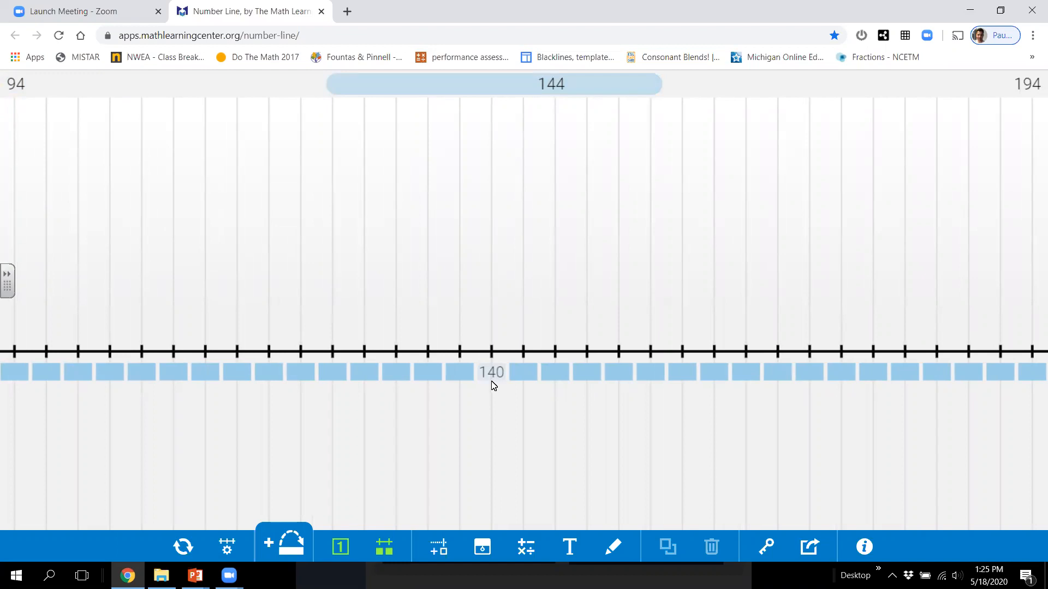
pyautogui.moveTo(463, 381)
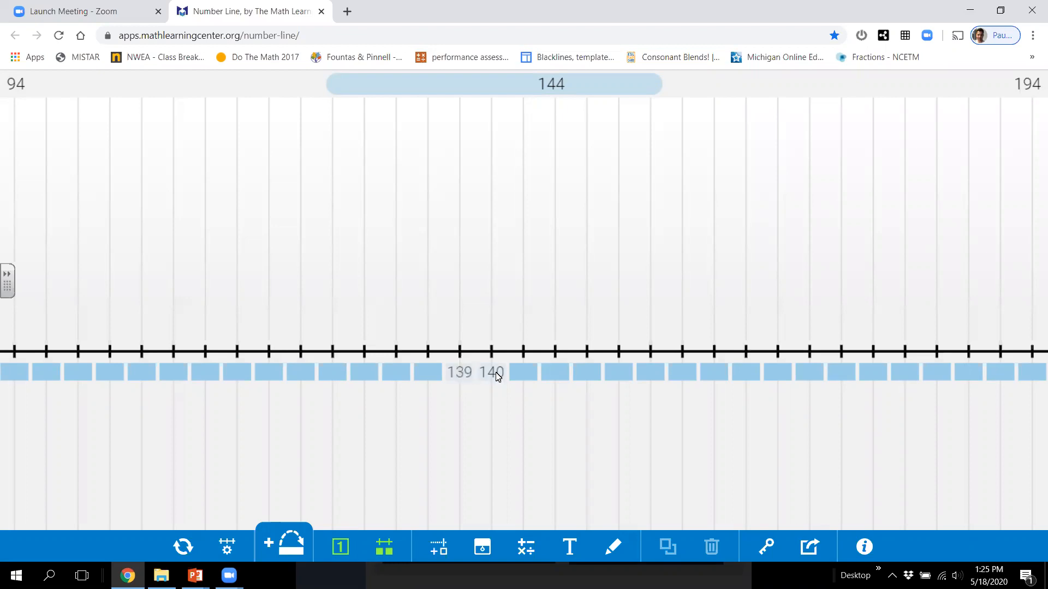
pyautogui.moveTo(523, 374)
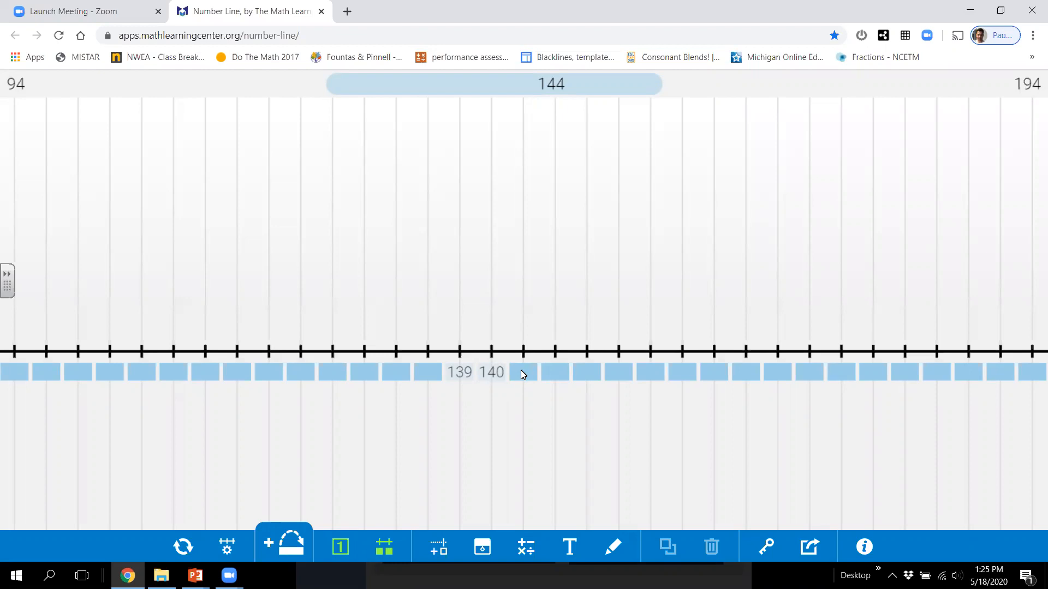
# Reveal label 141 in the 140s stretch, then bring up the line settings.
pyautogui.click(523, 372)
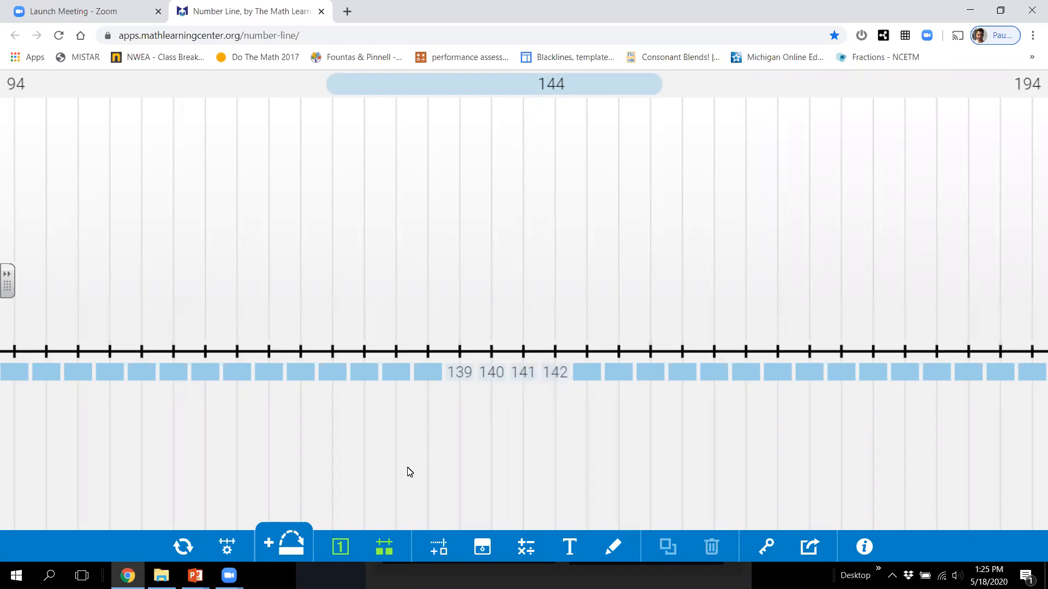
pyautogui.click(227, 547)
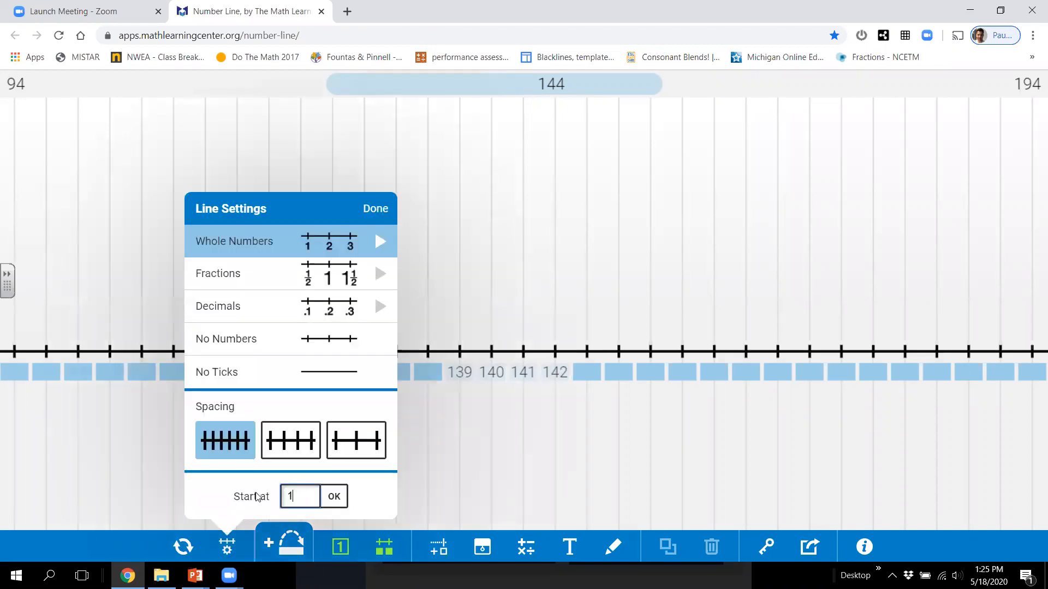
# Make the line start at 190 and cover all labels again.
pyautogui.write('190')
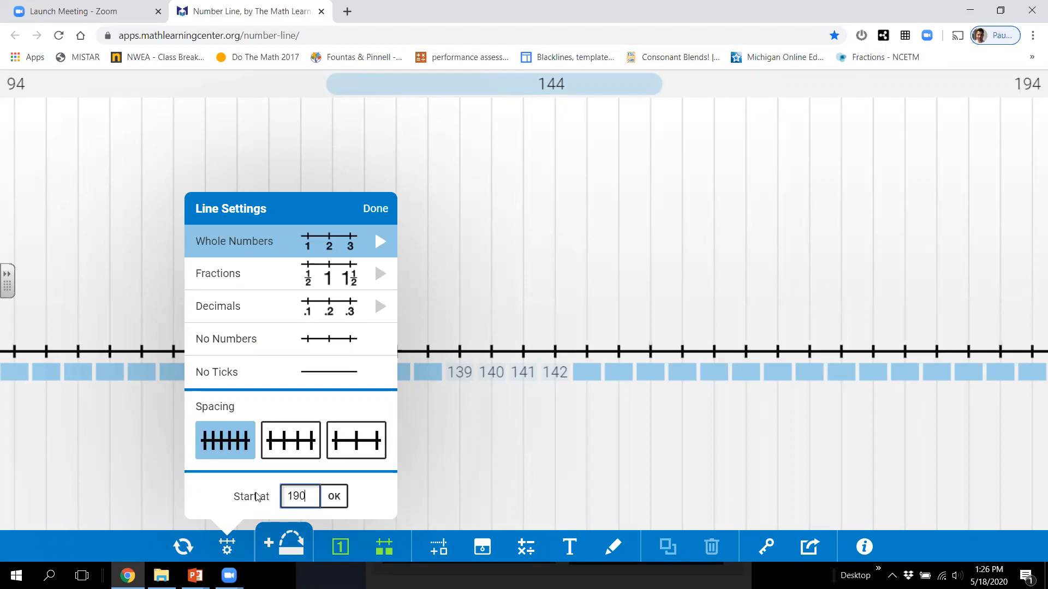
pyautogui.click(334, 496)
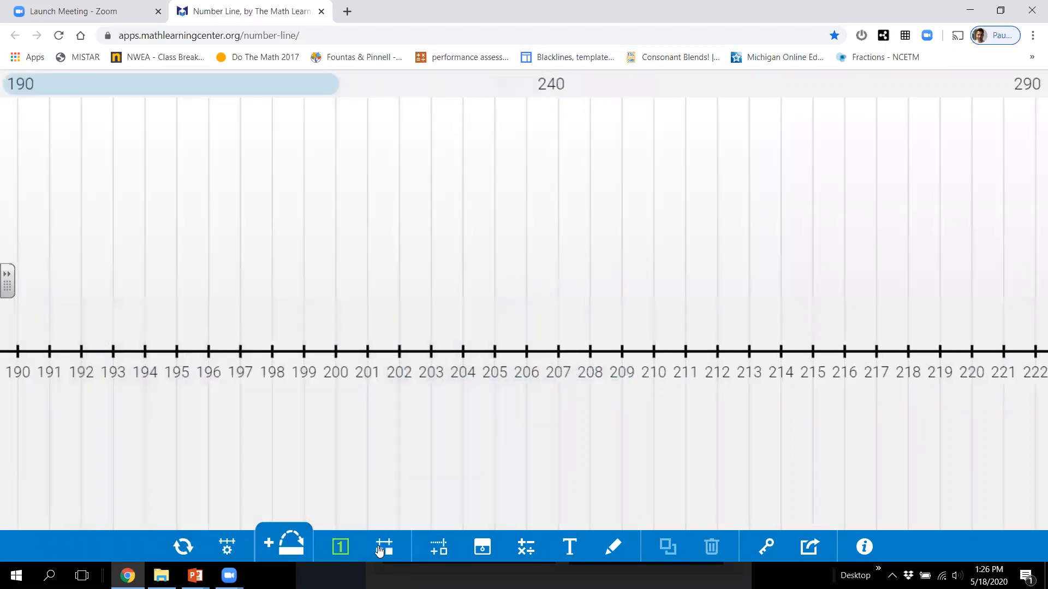
pyautogui.click(384, 547)
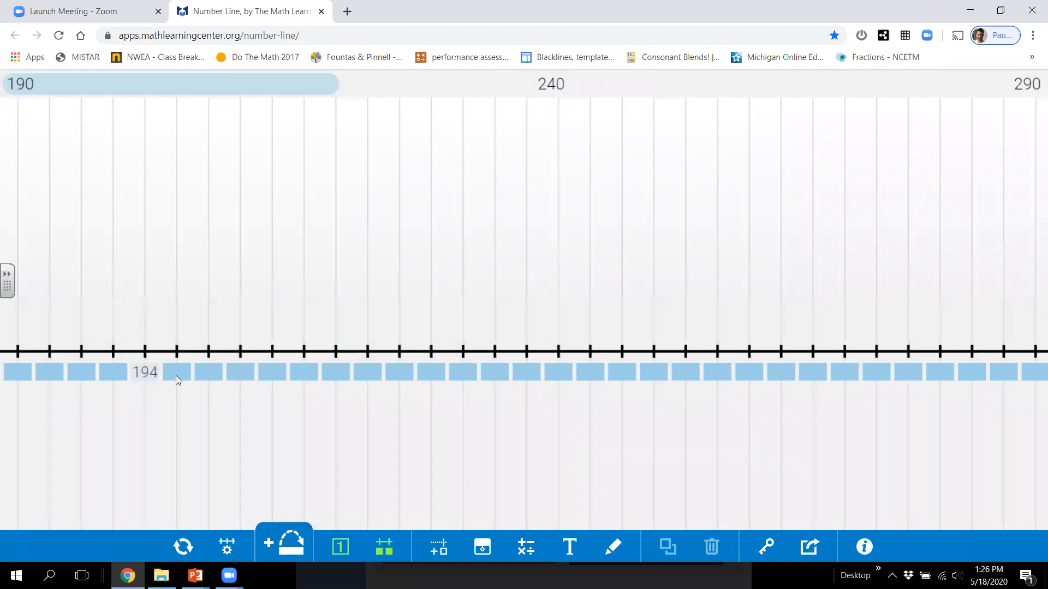
# Uncover labels 195, 198, 199, 200, 205 and 209 on the covered line.
pyautogui.click(208, 372)
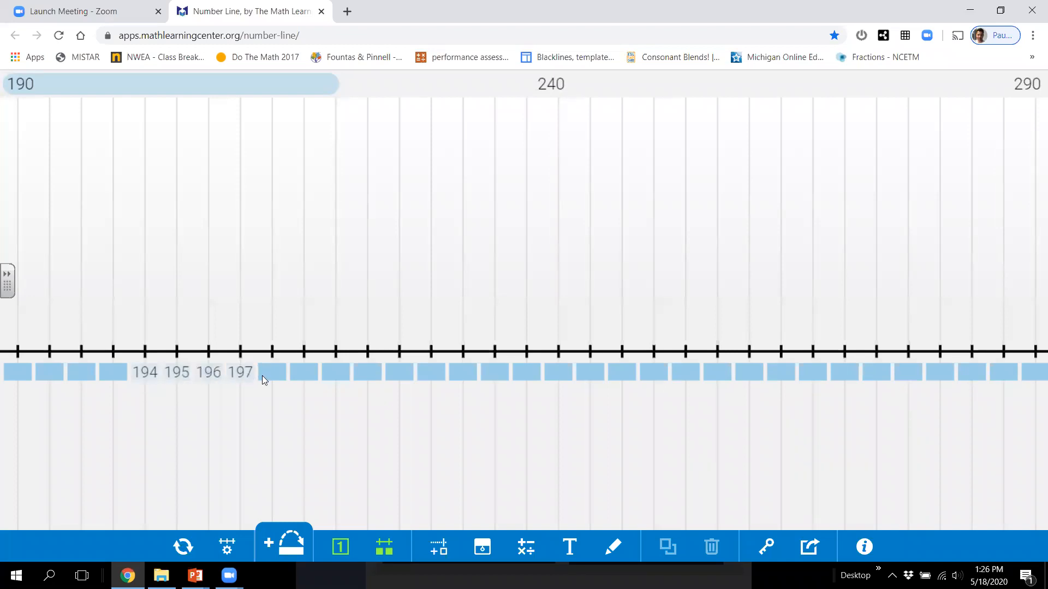
pyautogui.click(273, 372)
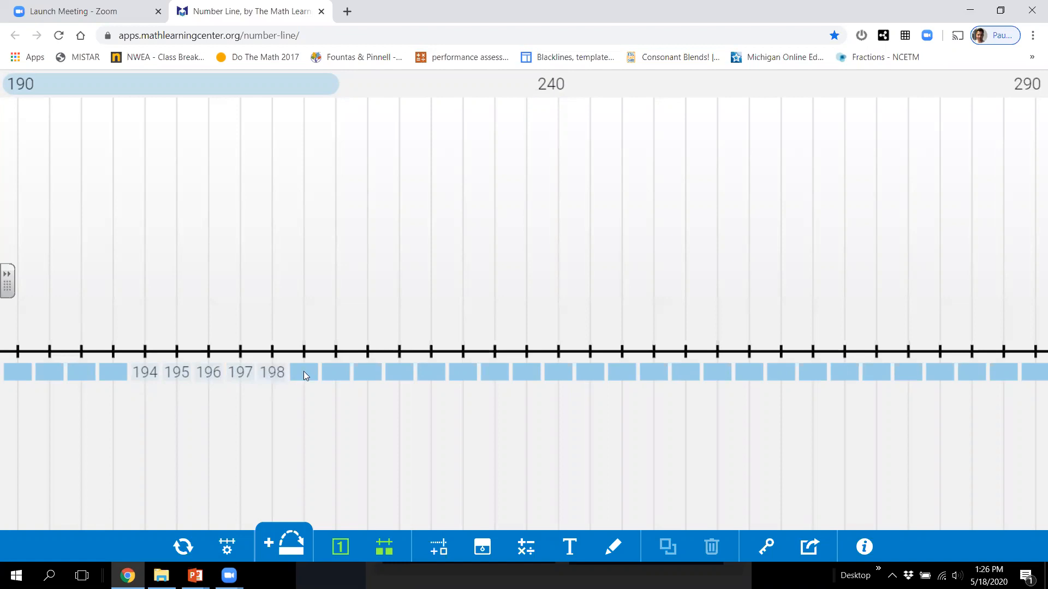
pyautogui.click(303, 372)
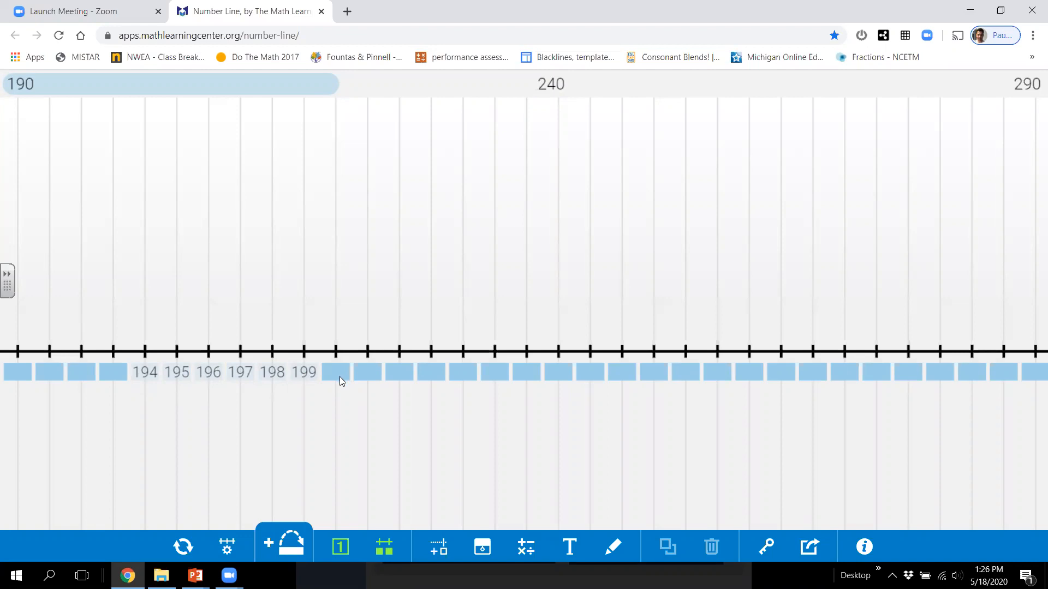
pyautogui.click(336, 373)
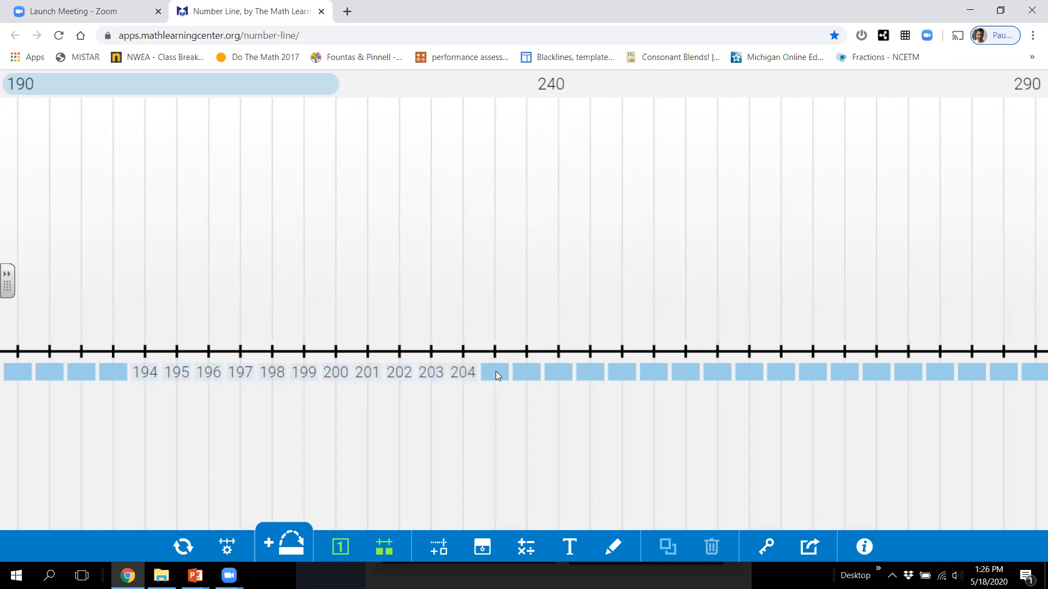
pyautogui.click(493, 372)
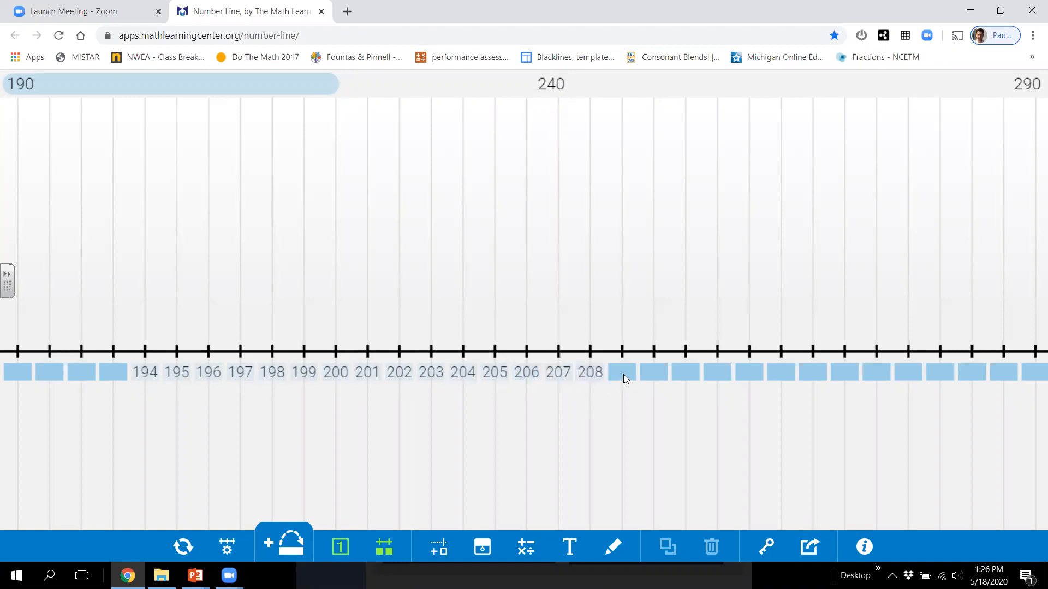
pyautogui.click(620, 372)
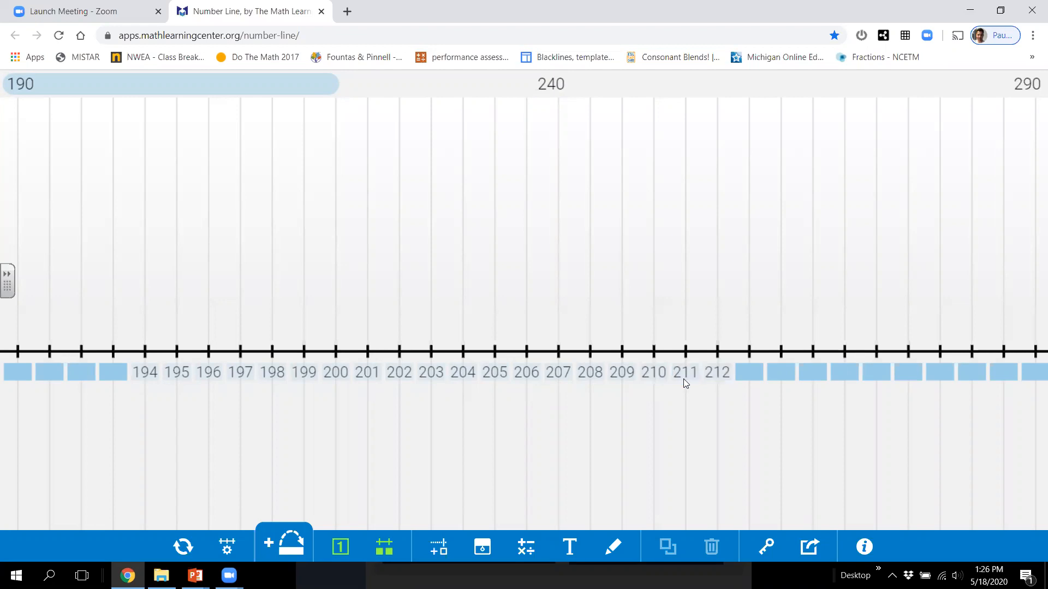
pyautogui.moveTo(226, 547)
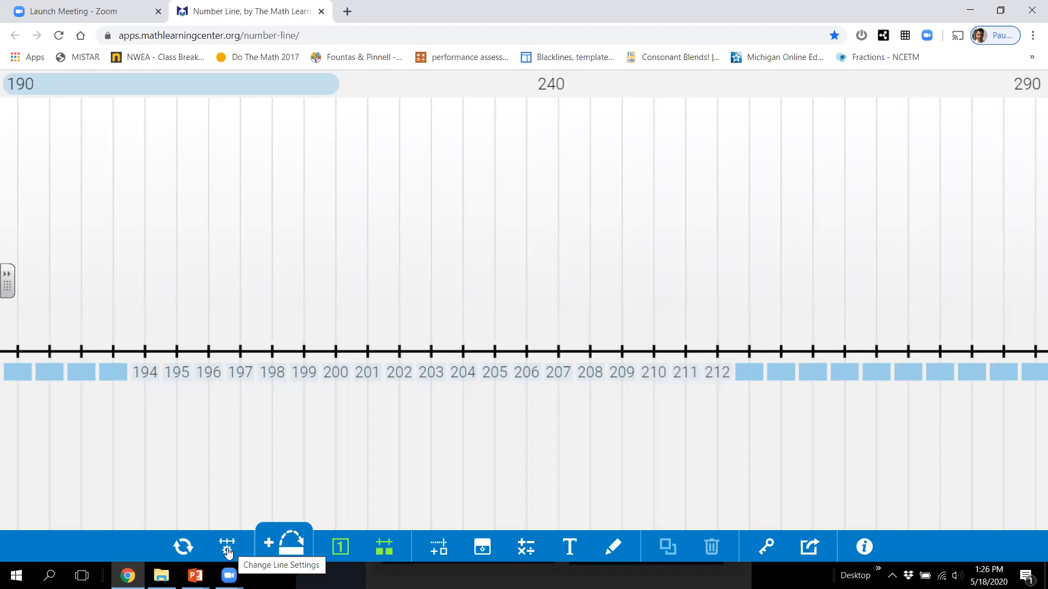
# Turn the label covers off so all numbers show, and view up to 290.
pyautogui.click(227, 546)
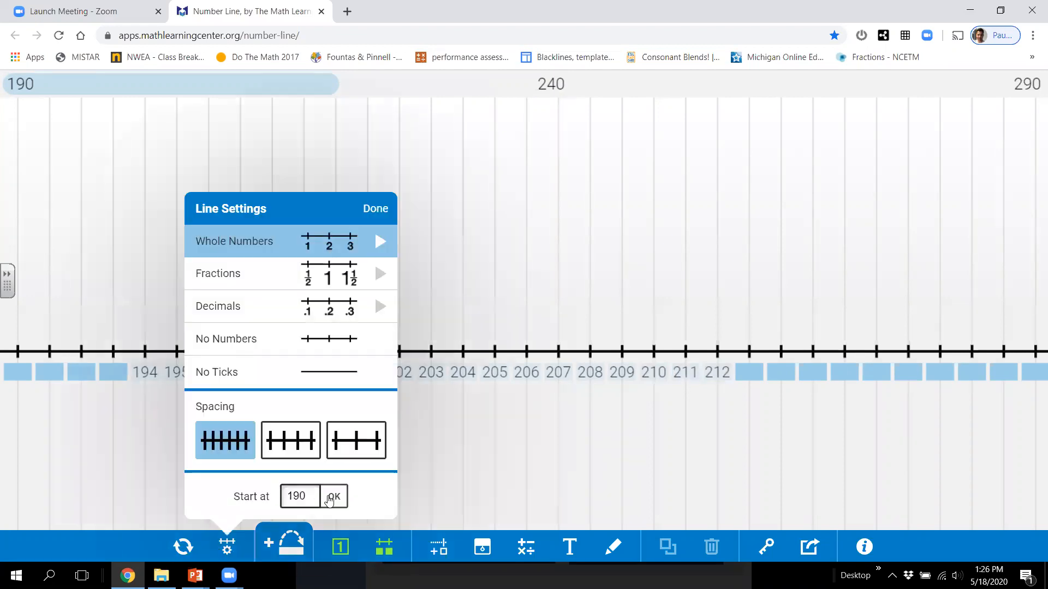
pyautogui.click(333, 495)
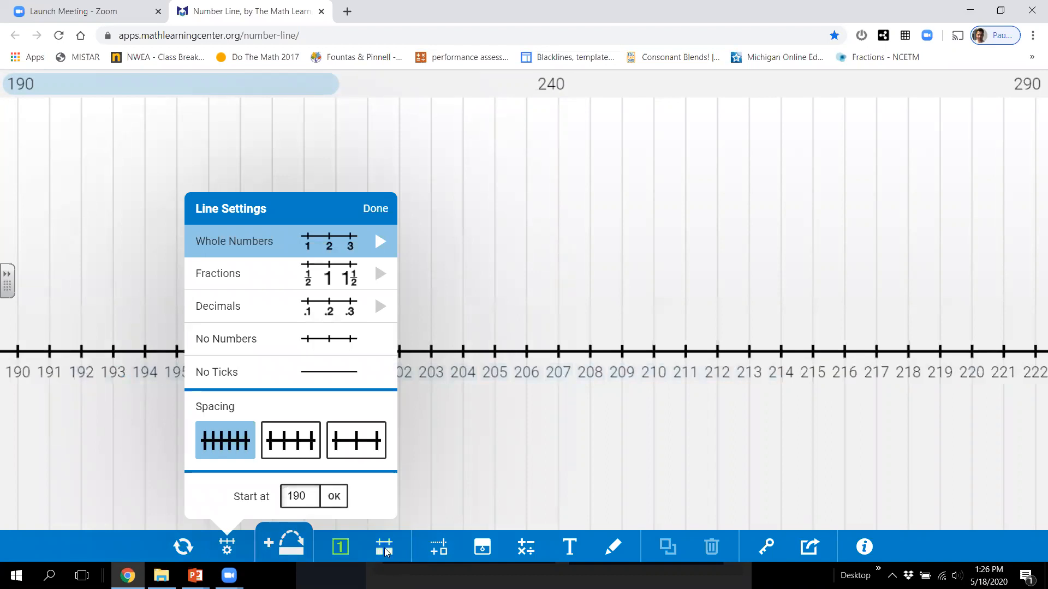
pyautogui.click(374, 209)
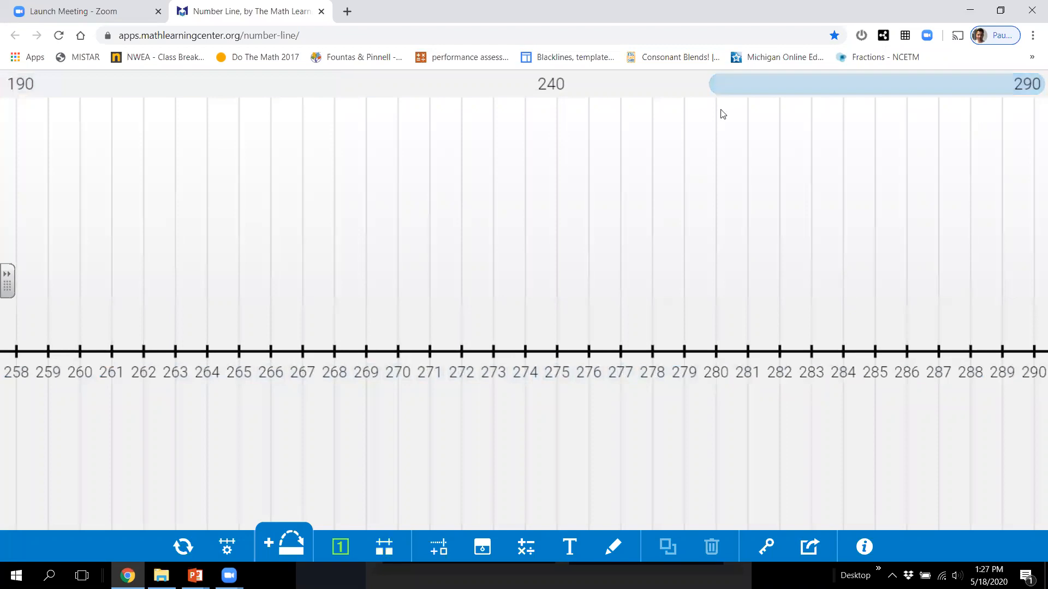
pyautogui.moveTo(640, 309)
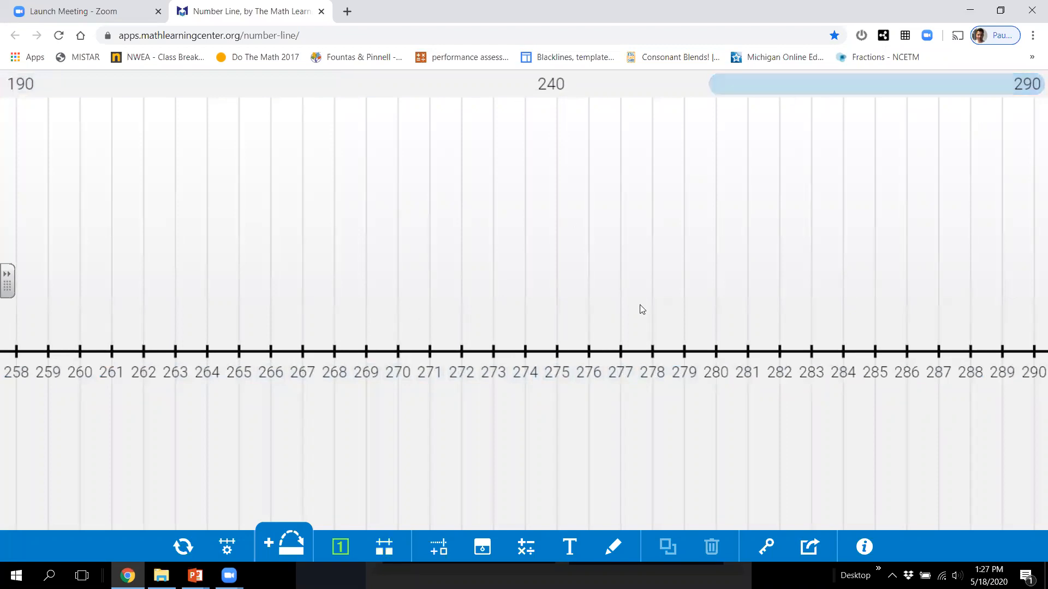
# Set the number line's starting value to 290.
pyautogui.click(226, 546)
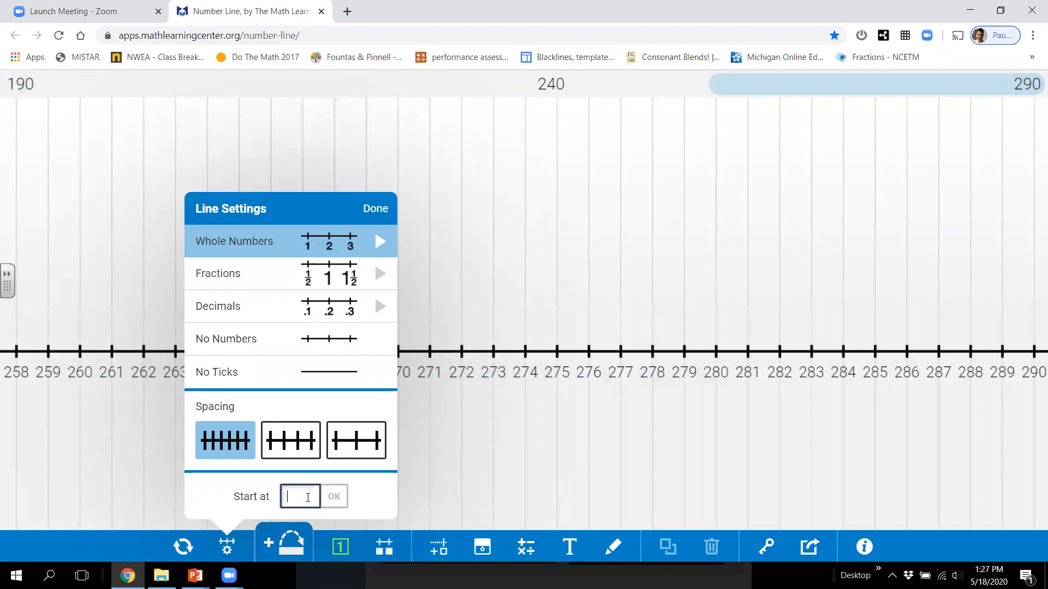
pyautogui.write('290')
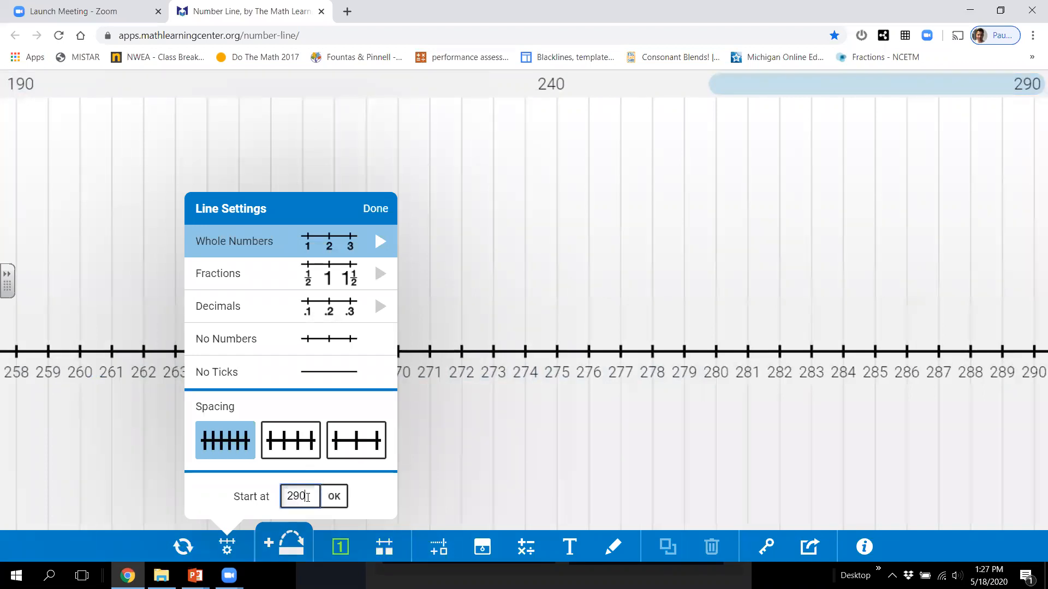
pyautogui.click(334, 496)
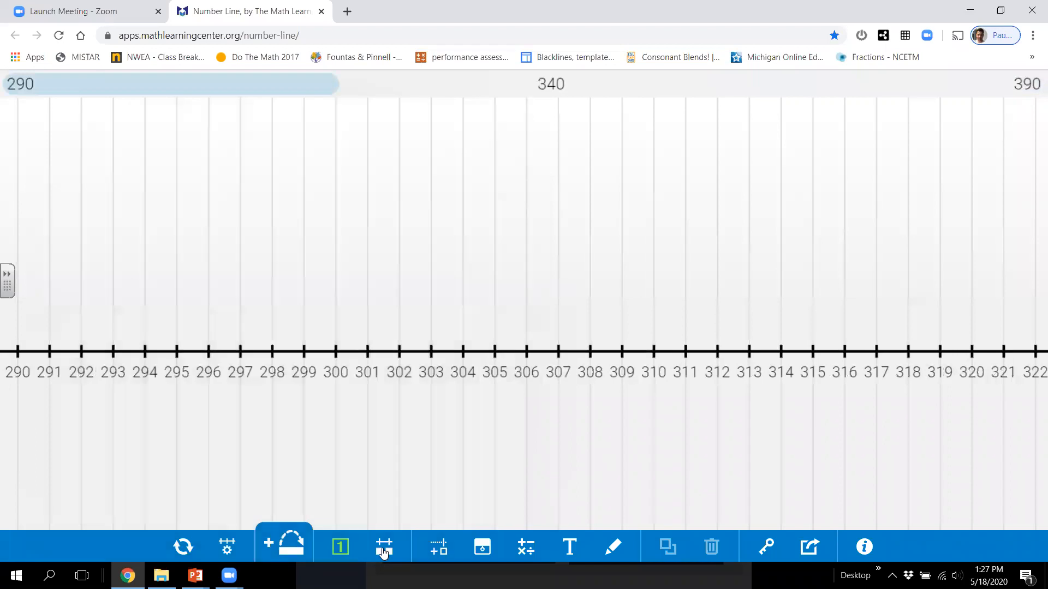
# Hide all labels on the line, then reveal 297 and 298.
pyautogui.click(383, 546)
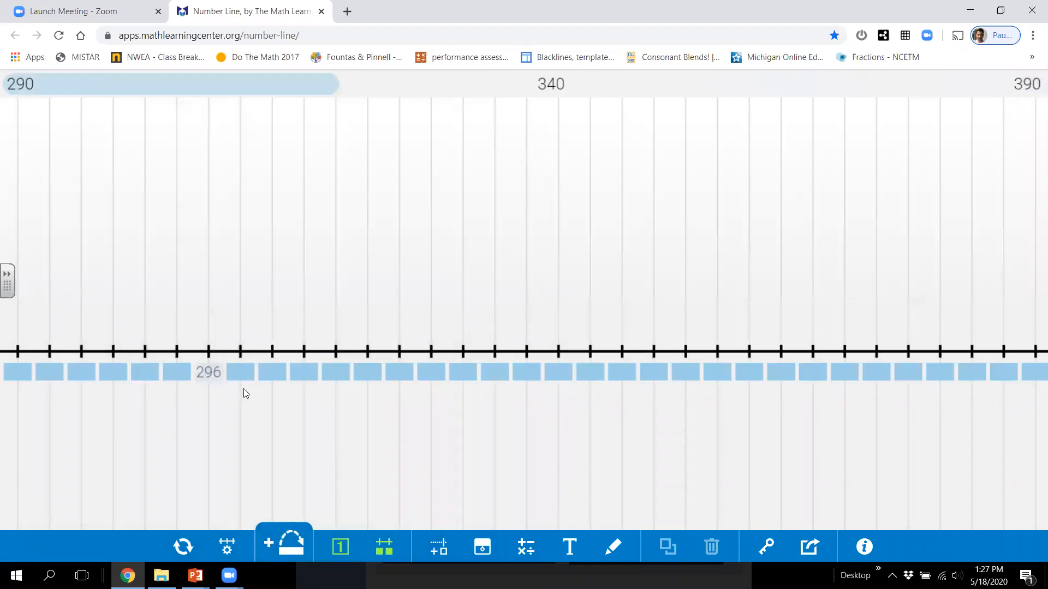
pyautogui.click(240, 372)
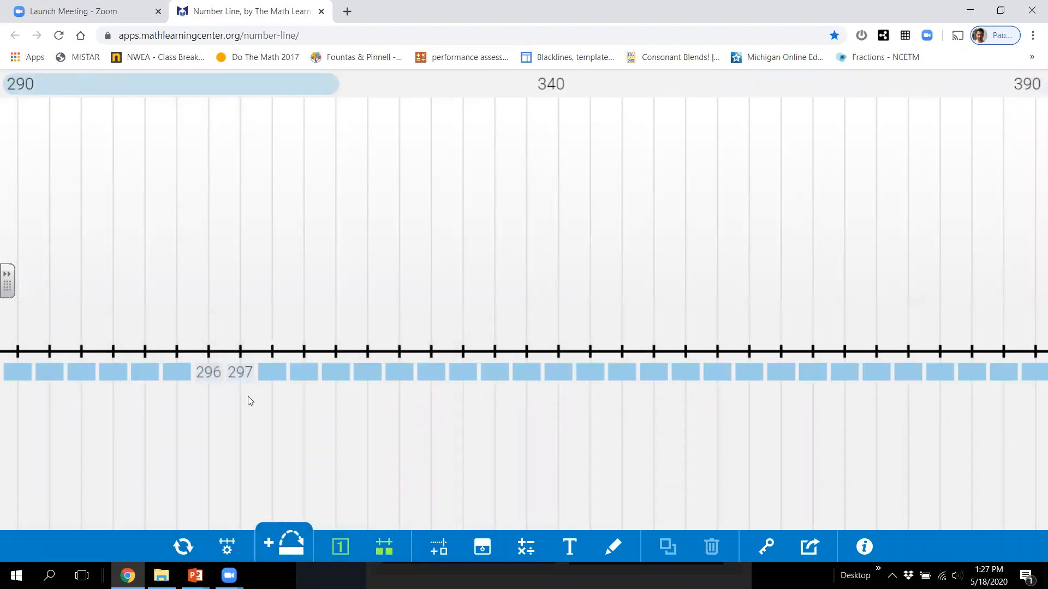
pyautogui.click(271, 372)
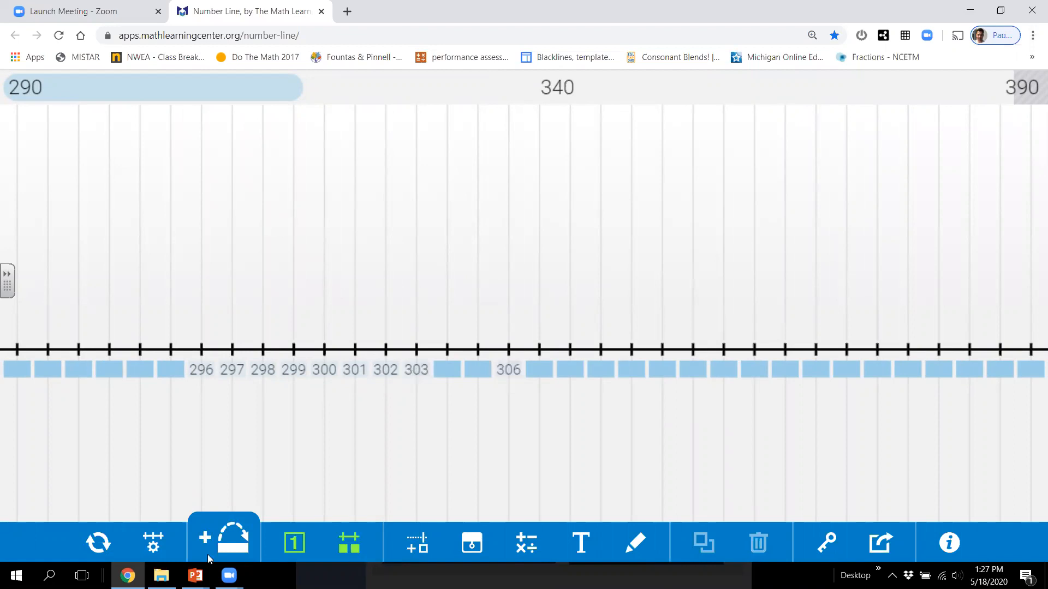
# Set the number line's starting value to 976.
pyautogui.click(152, 542)
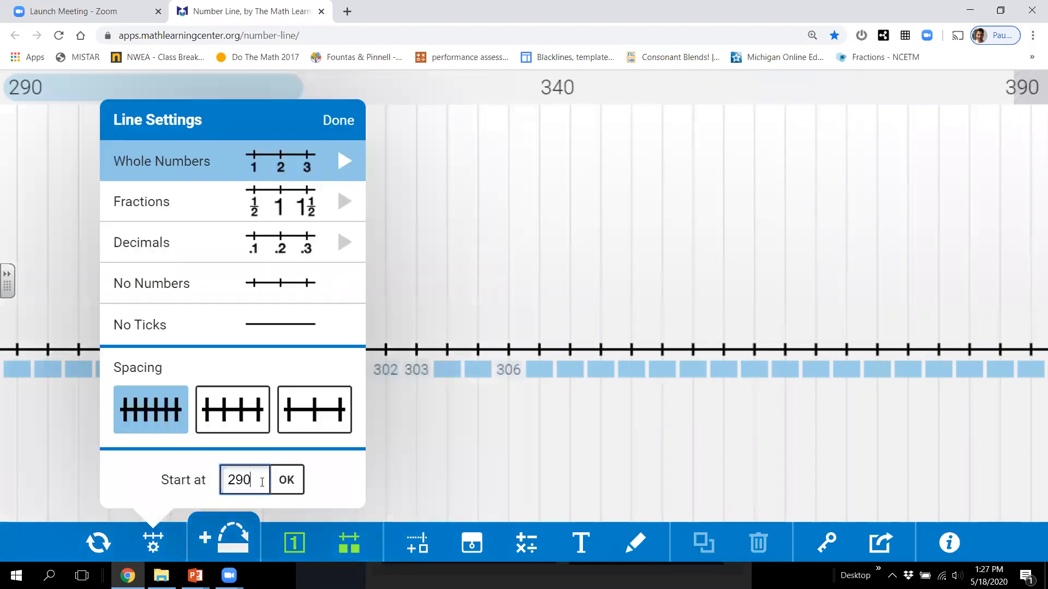
pyautogui.write('9')
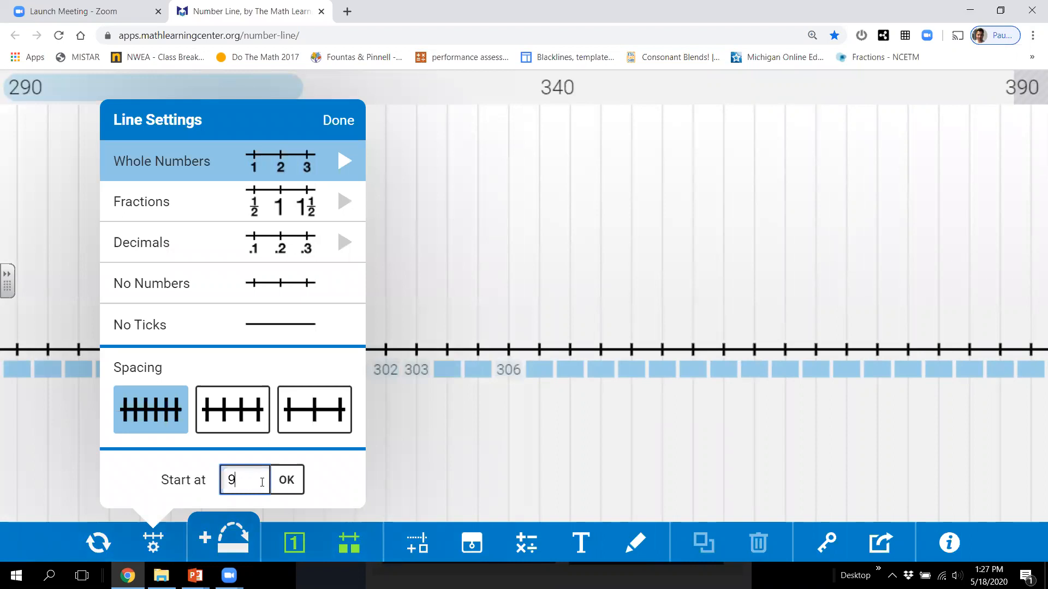
pyautogui.write('76')
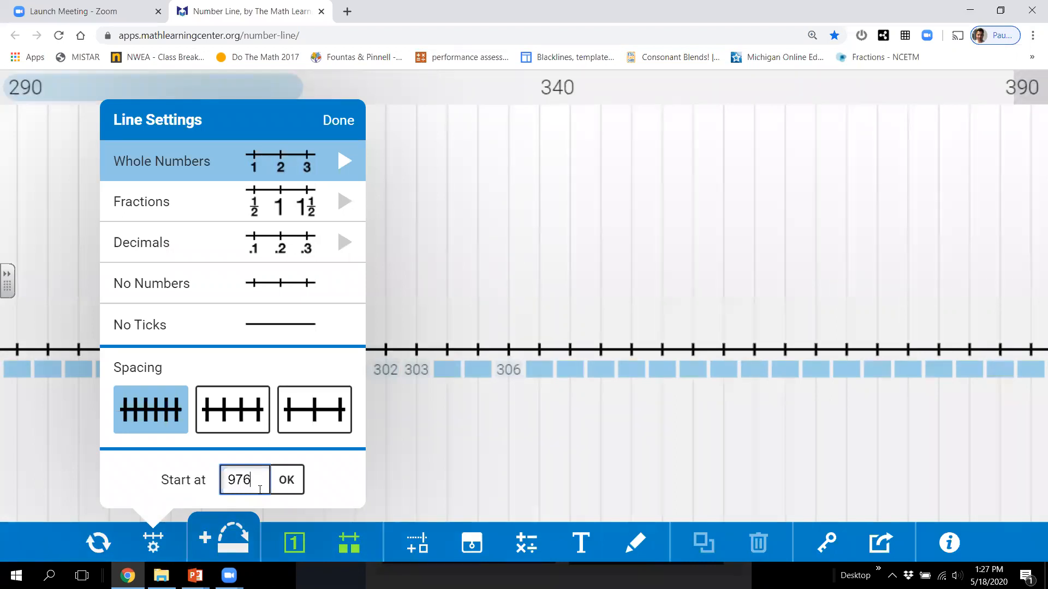
pyautogui.click(286, 479)
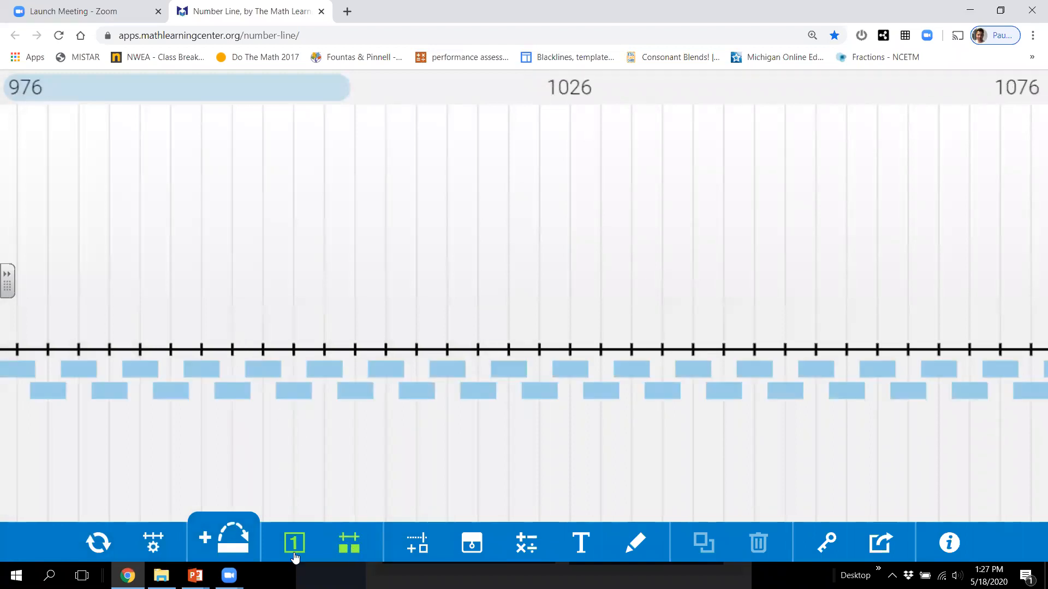
# Choose the middle, wider spacing option and cover all the labels.
pyautogui.click(152, 542)
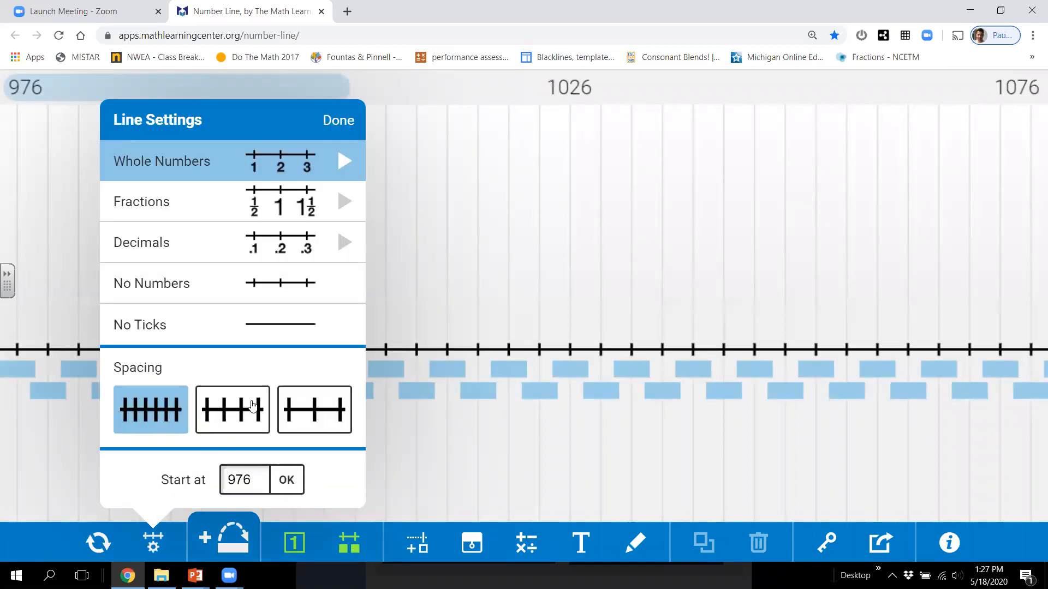
pyautogui.click(232, 410)
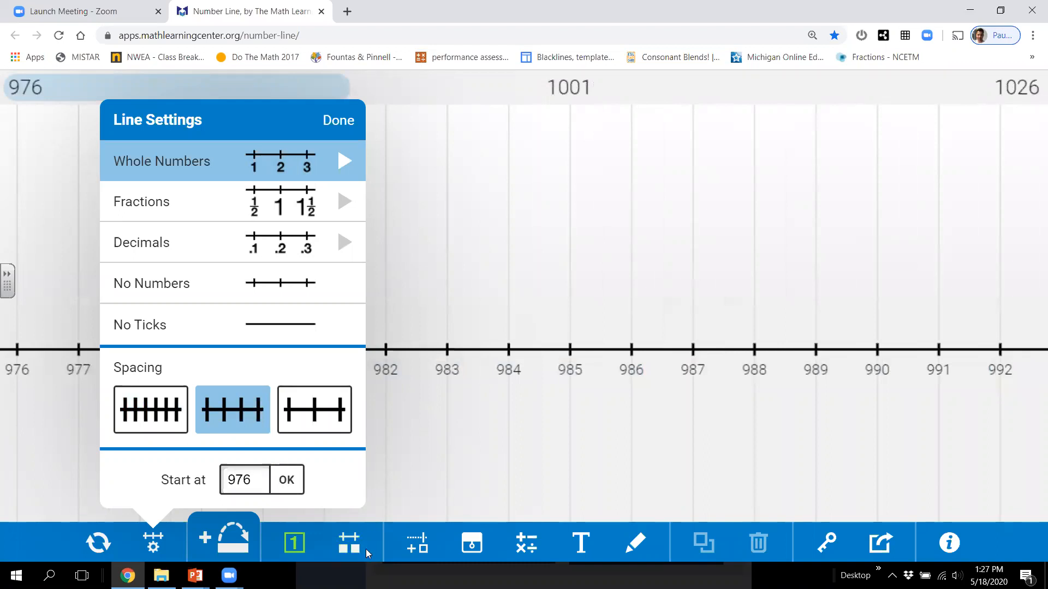
pyautogui.moveTo(354, 550)
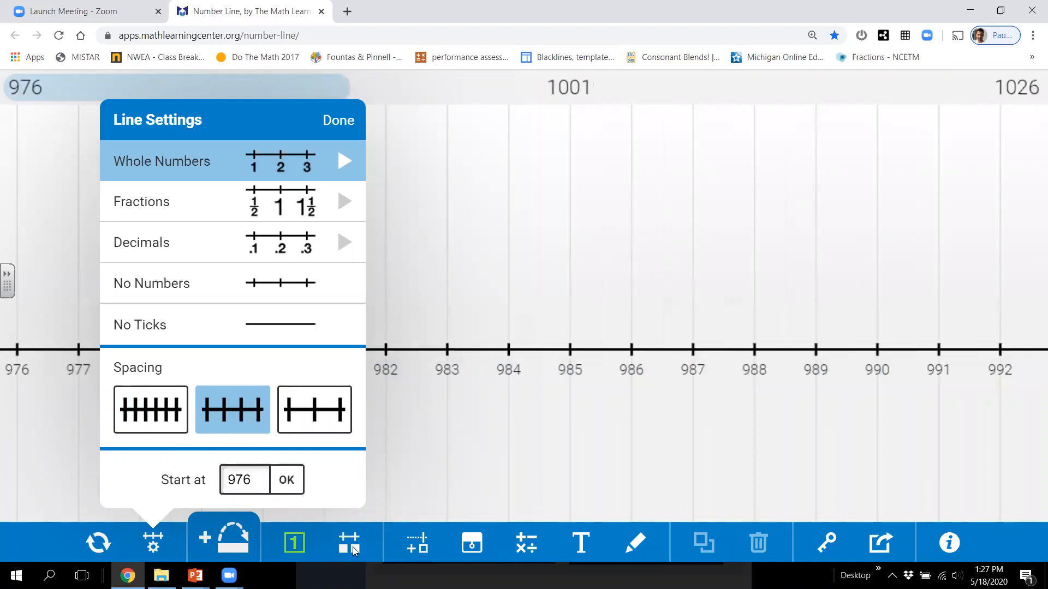
pyautogui.click(348, 542)
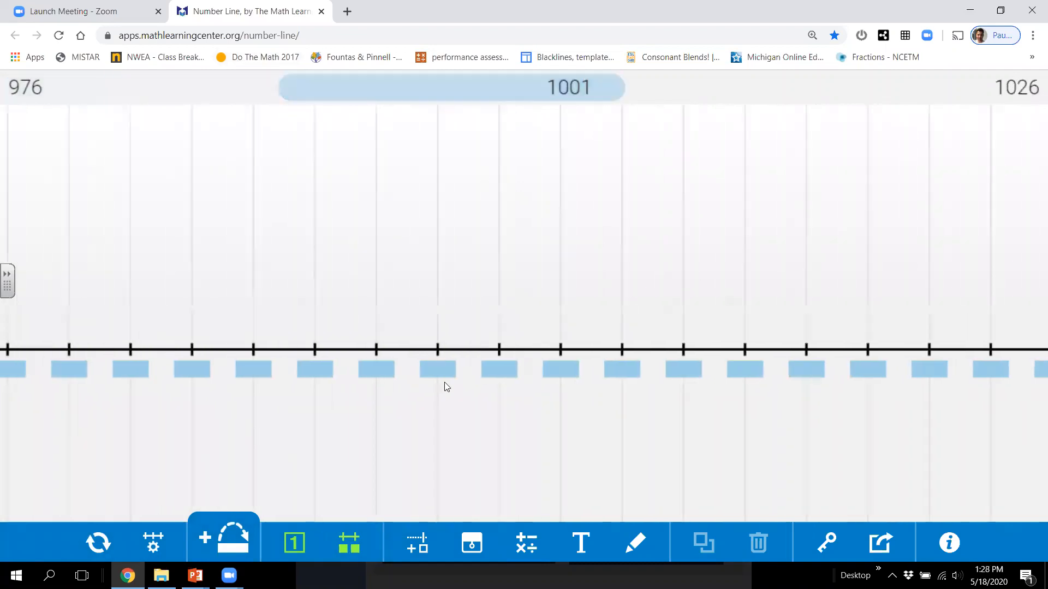
# Uncover the labels 996 and 998 on the covered line.
pyautogui.click(436, 369)
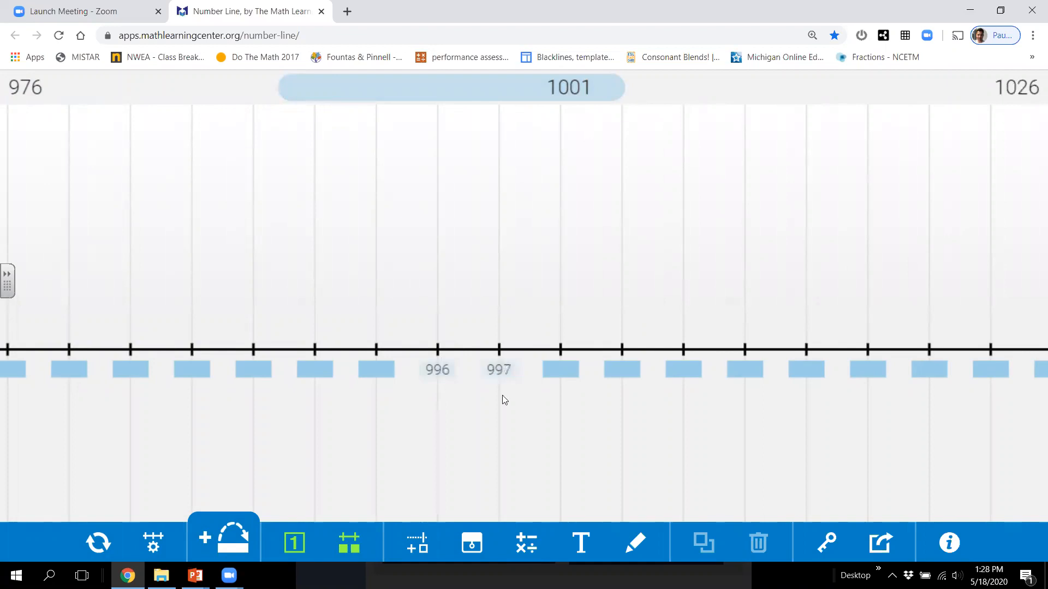
pyautogui.click(559, 369)
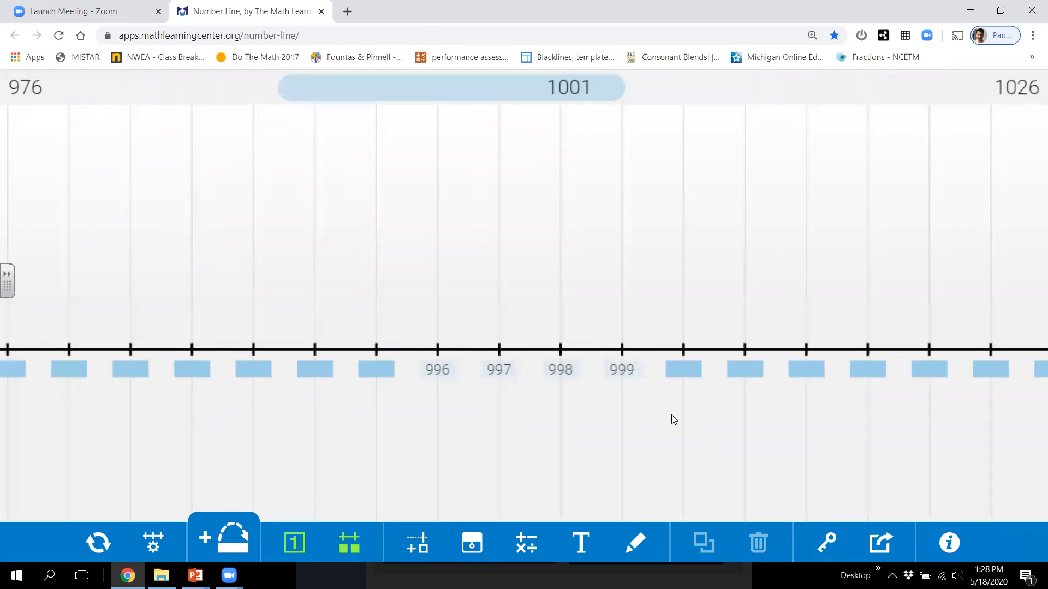
pyautogui.moveTo(662, 381)
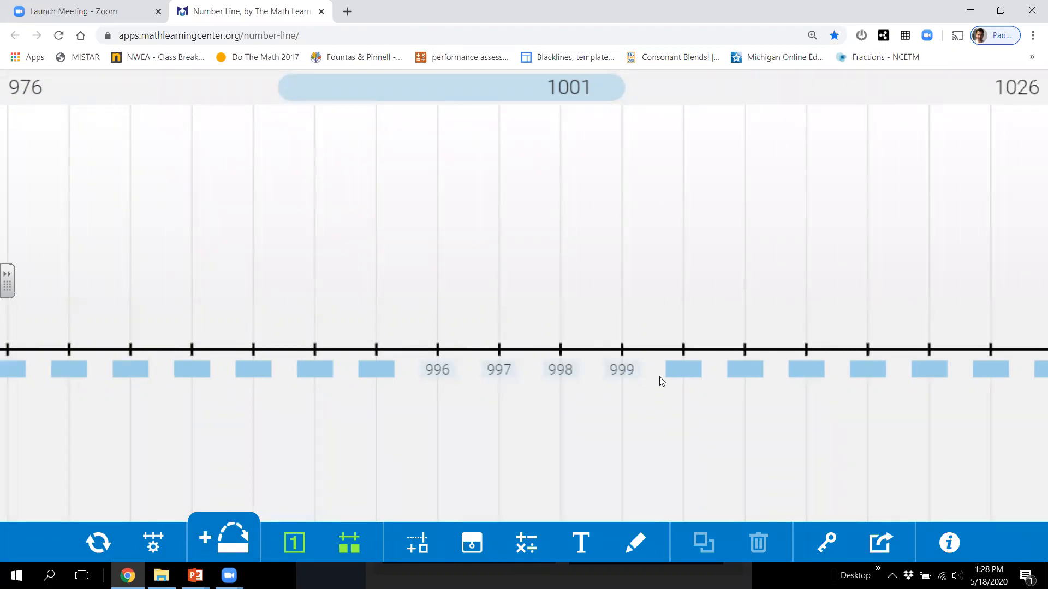